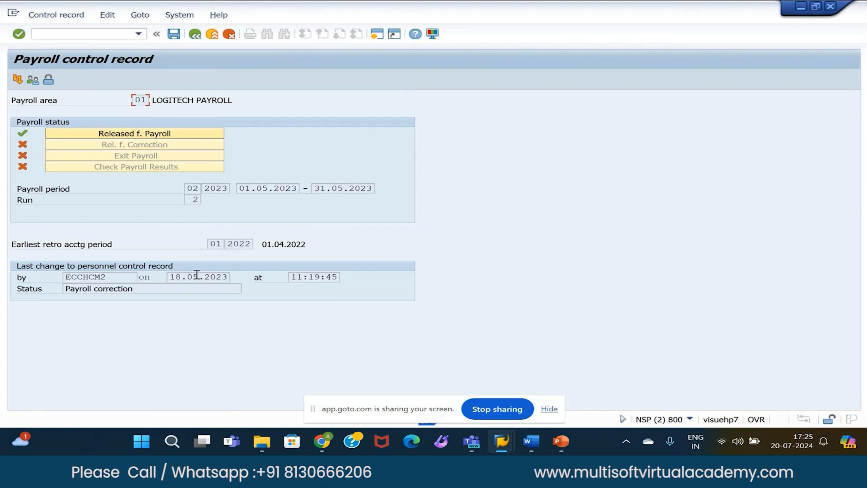
mouse_move(216, 130)
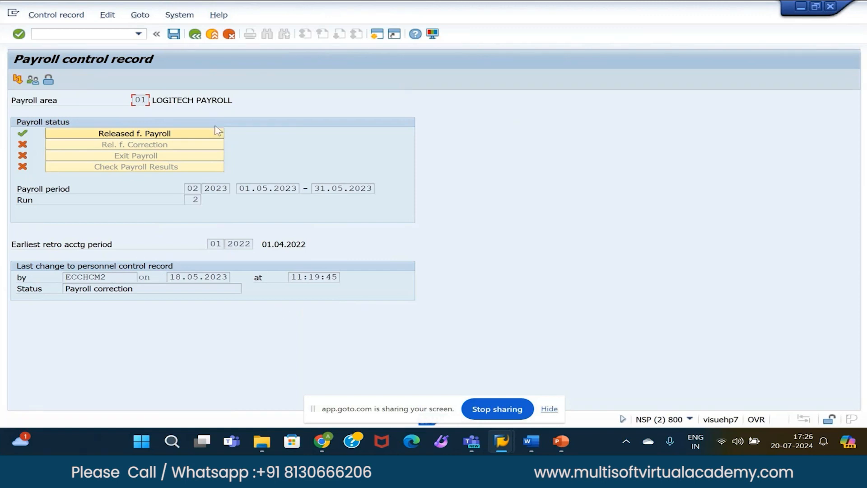
mouse_move(137, 320)
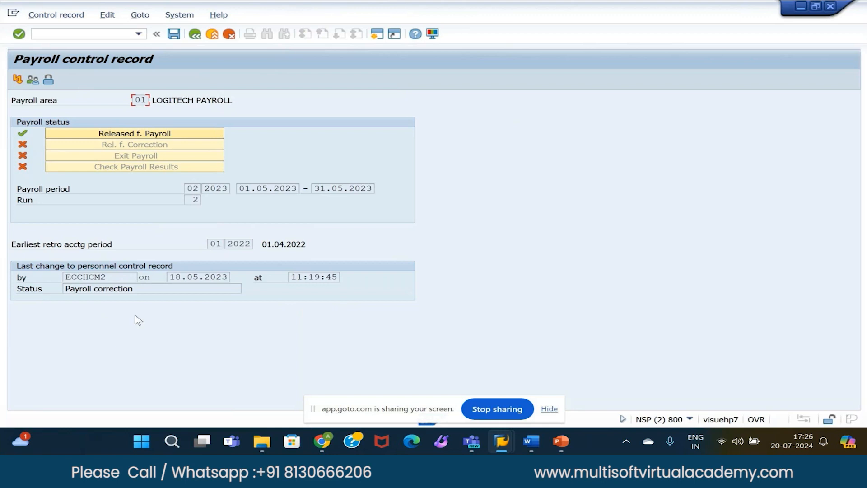
mouse_move(63, 316)
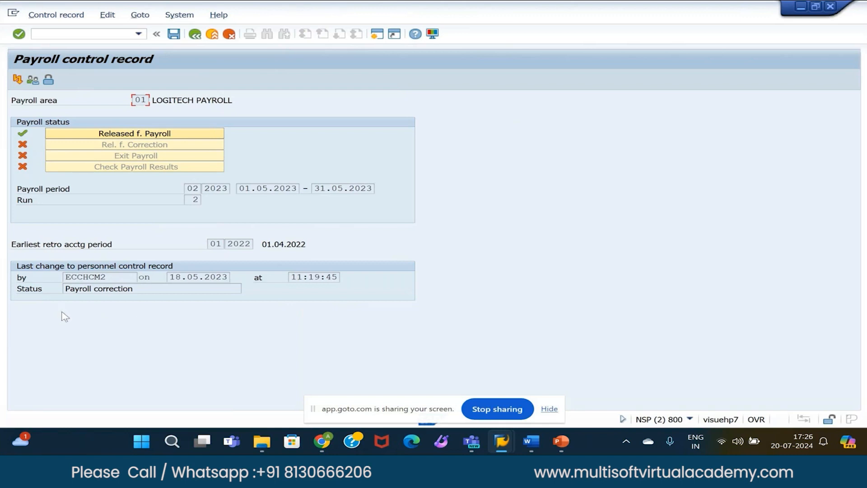
mouse_move(59, 53)
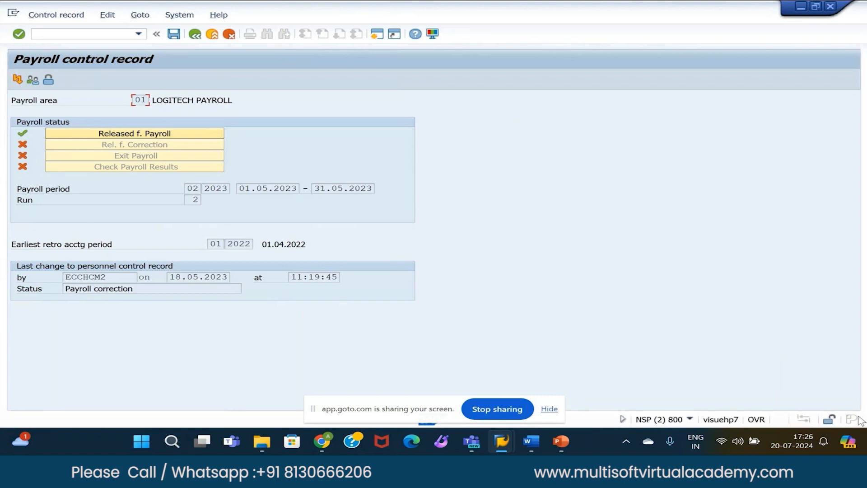
mouse_move(666, 422)
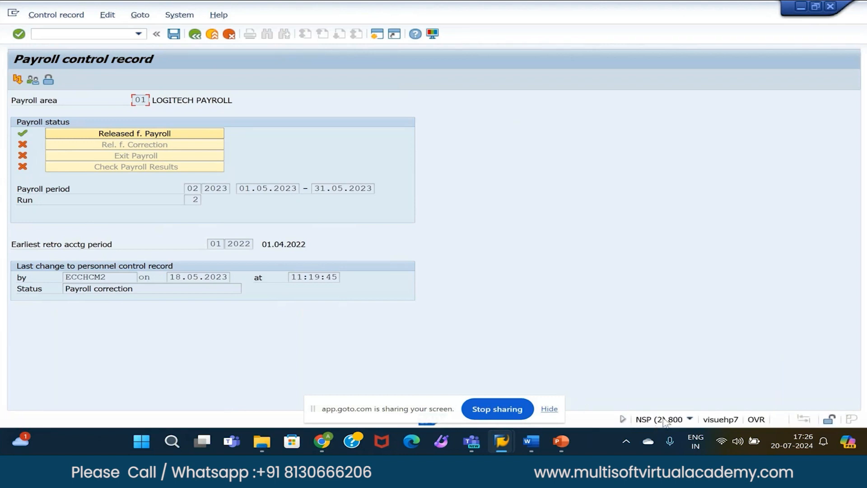
mouse_move(728, 419)
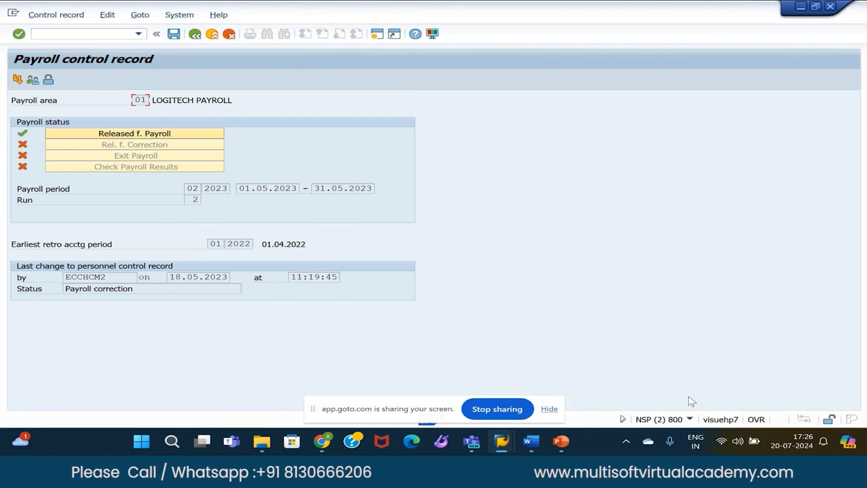
mouse_move(689, 385)
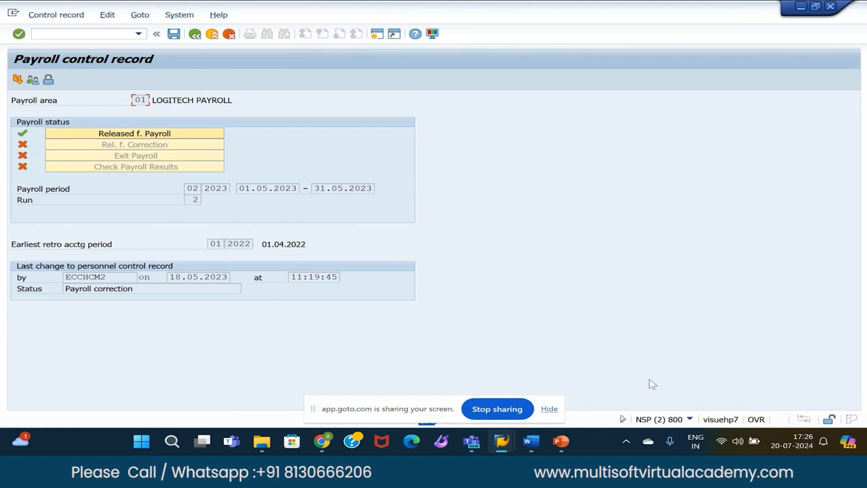
mouse_move(606, 360)
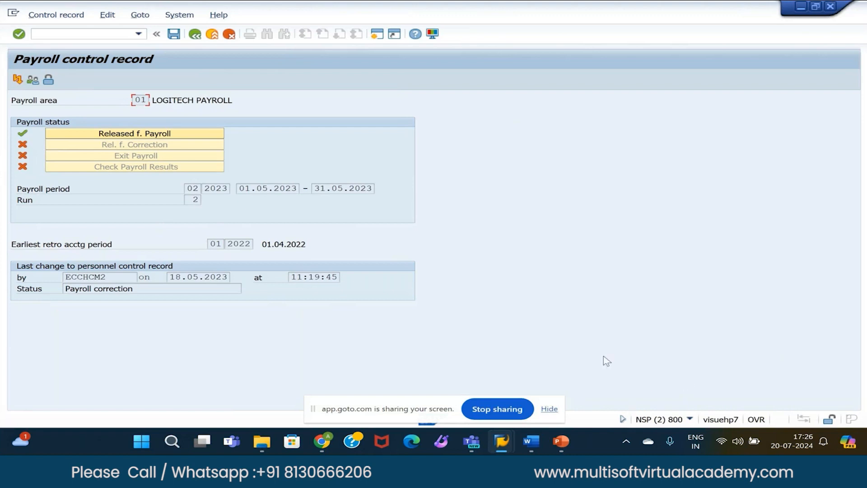
mouse_move(276, 118)
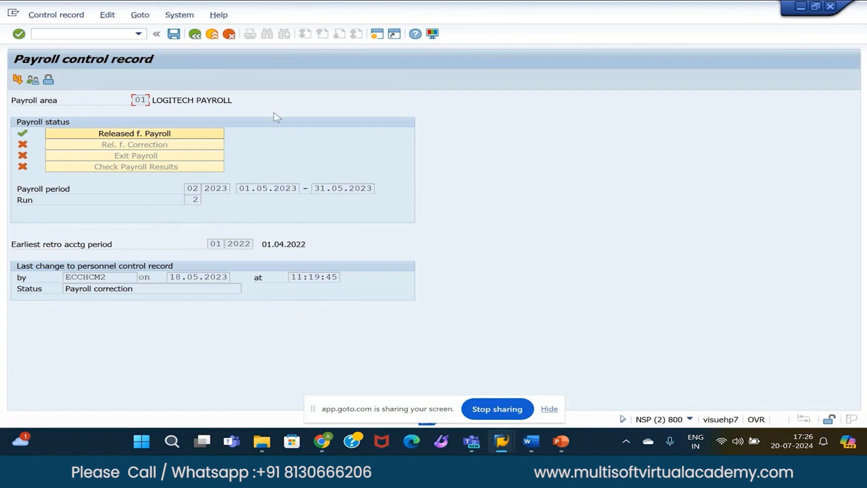
Leave the payroll control record and return to the Display IMG's Choose Activity dialog.
left_click(56, 14)
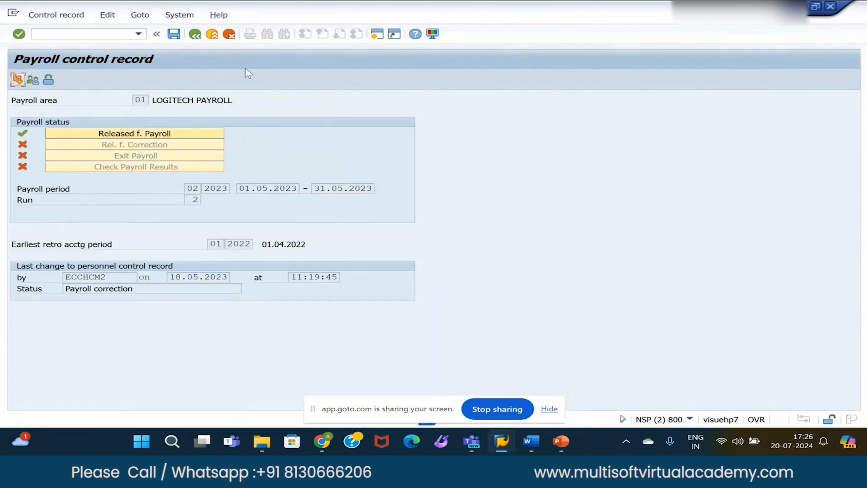
key("alt+tab")
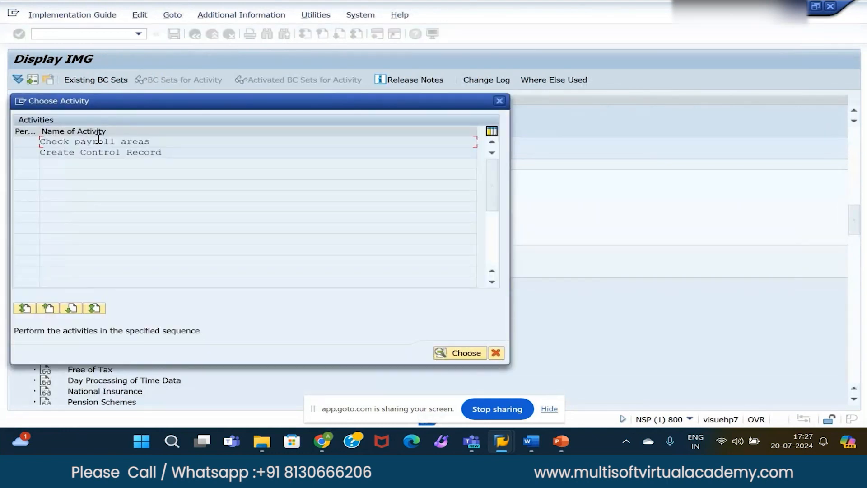
Run the Check payroll areas activity to view the Payroll Areas overview.
left_click(460, 354)
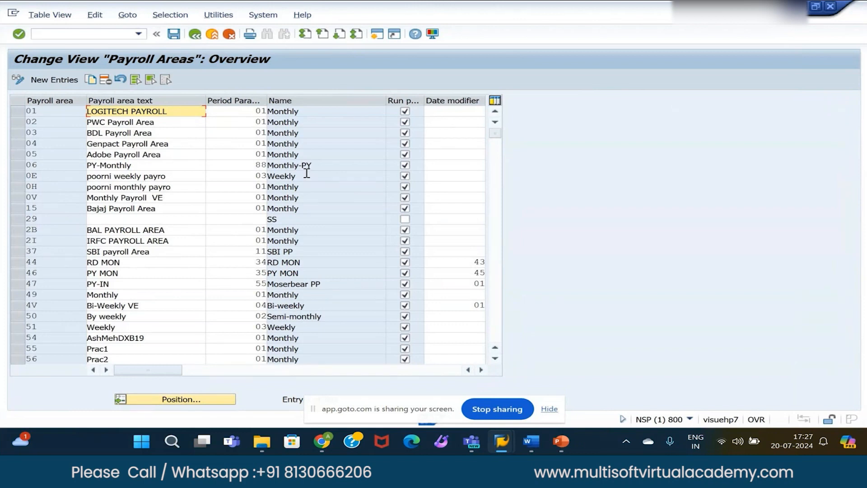
mouse_move(306, 164)
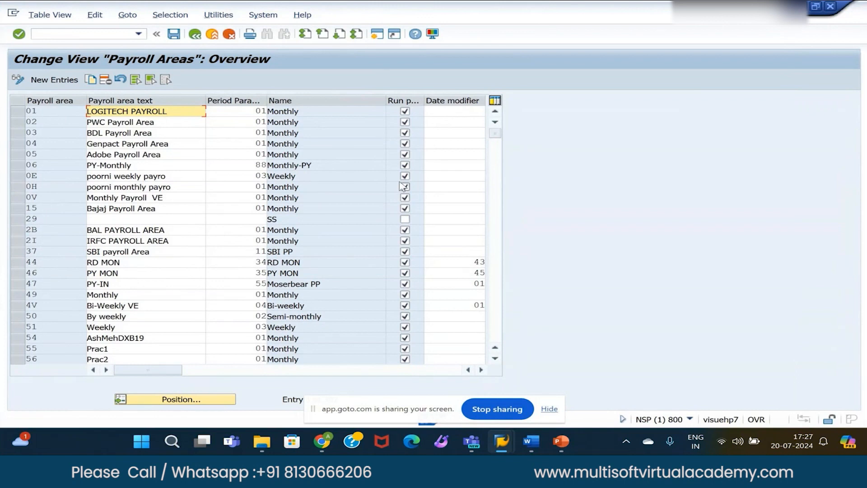
mouse_move(401, 177)
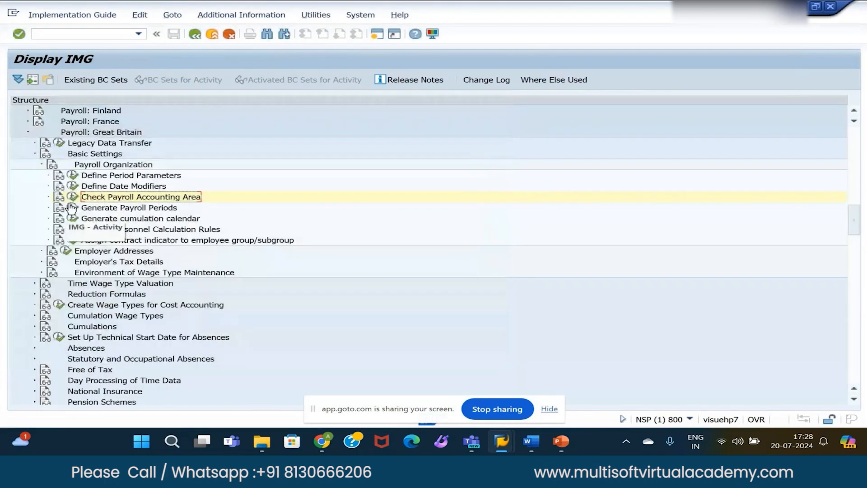
Execute Generate Payroll Periods under Payroll Organization to get the activity choice.
double_click(140, 196)
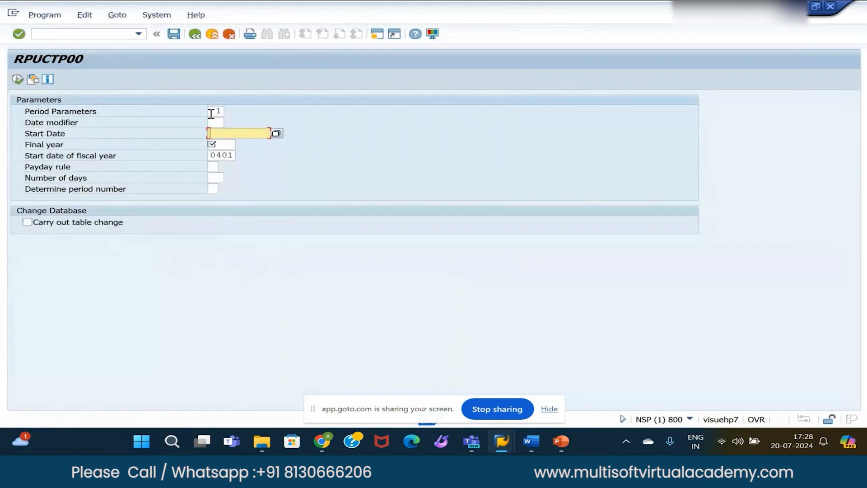
mouse_move(231, 121)
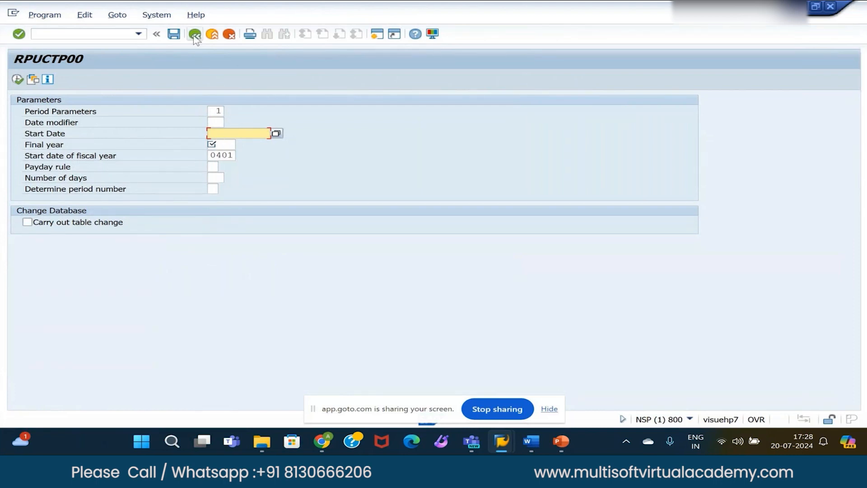
mouse_move(194, 33)
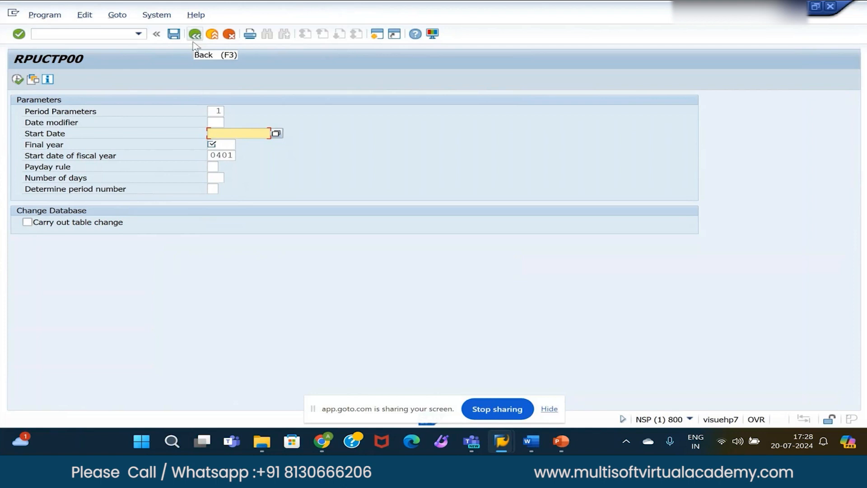
mouse_move(94, 226)
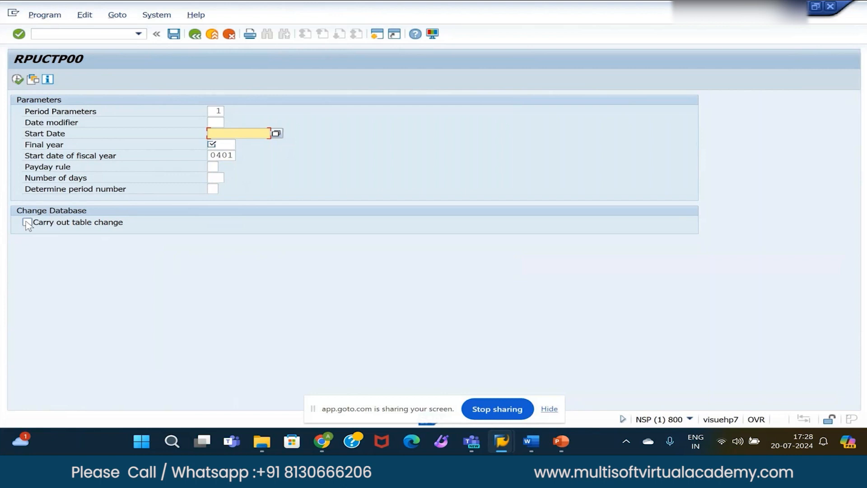
mouse_move(32, 224)
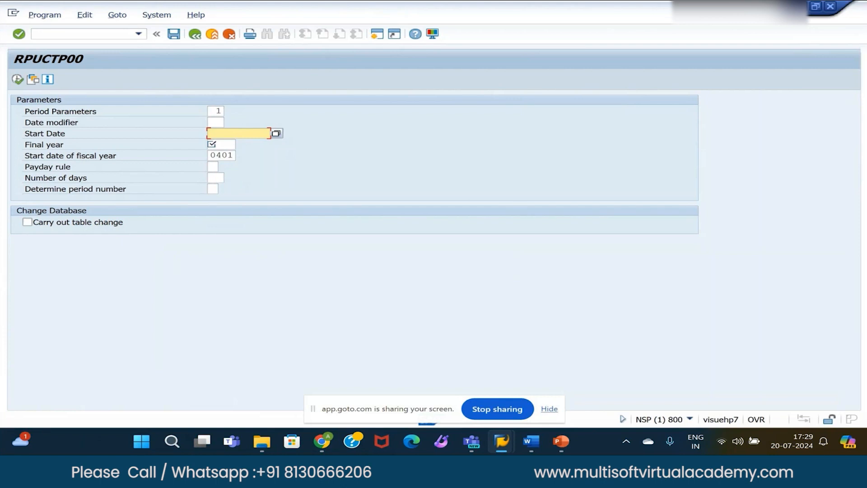
mouse_move(115, 60)
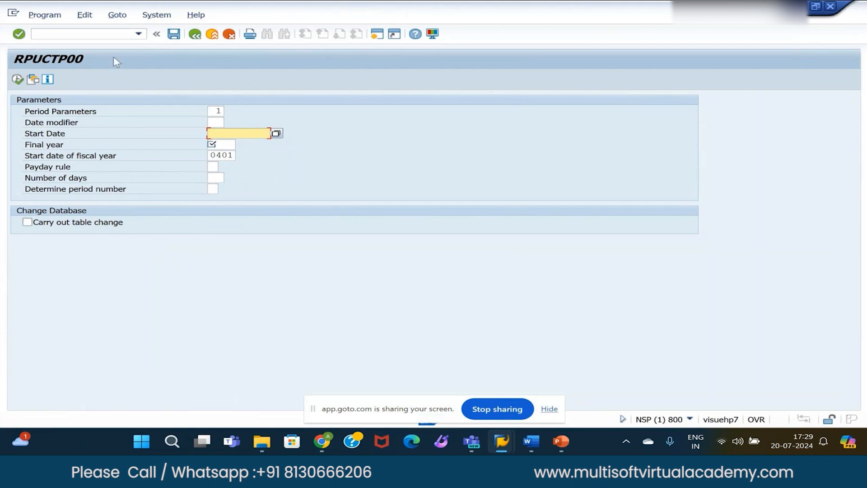
mouse_move(195, 34)
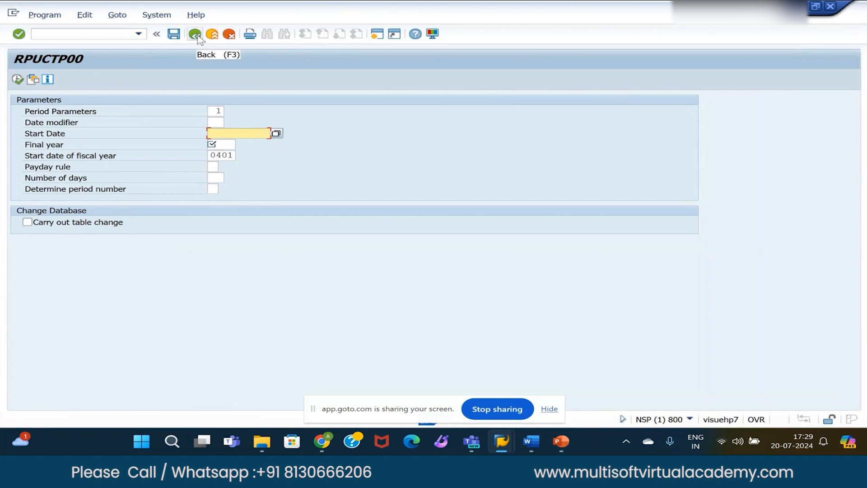
mouse_move(187, 73)
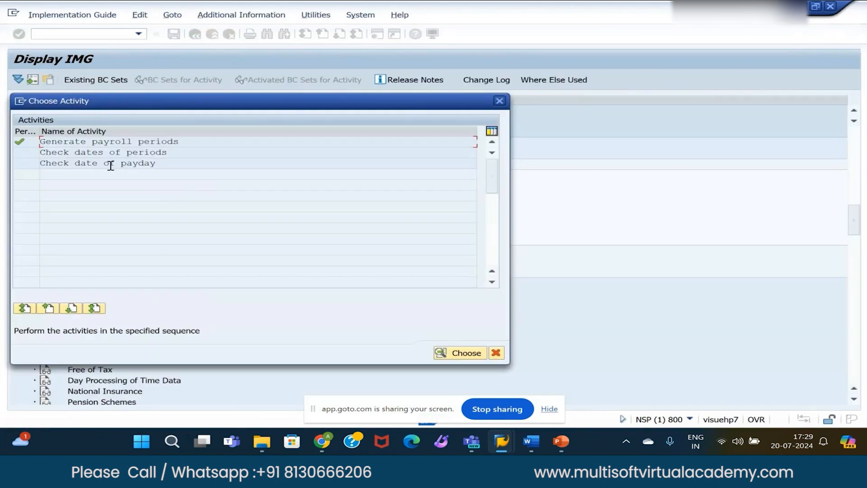
Choose Check date of payday and show the period-related entries for identifier 01 Payday.
left_click(465, 353)
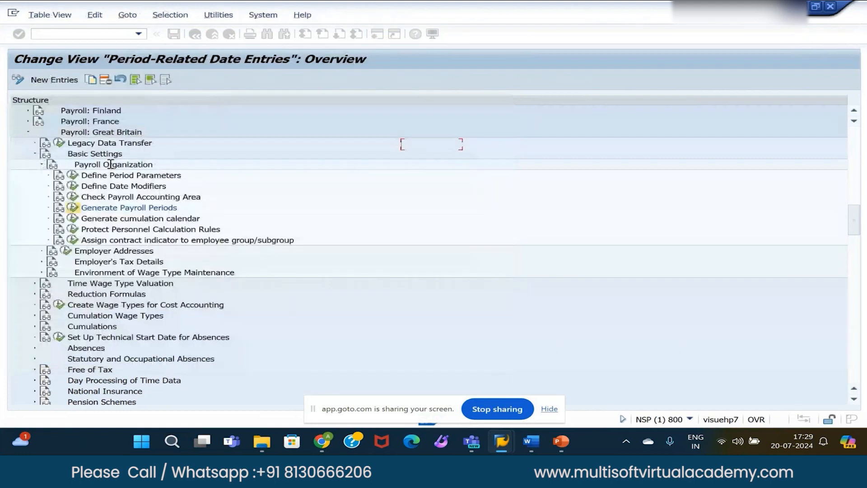
double_click(129, 208)
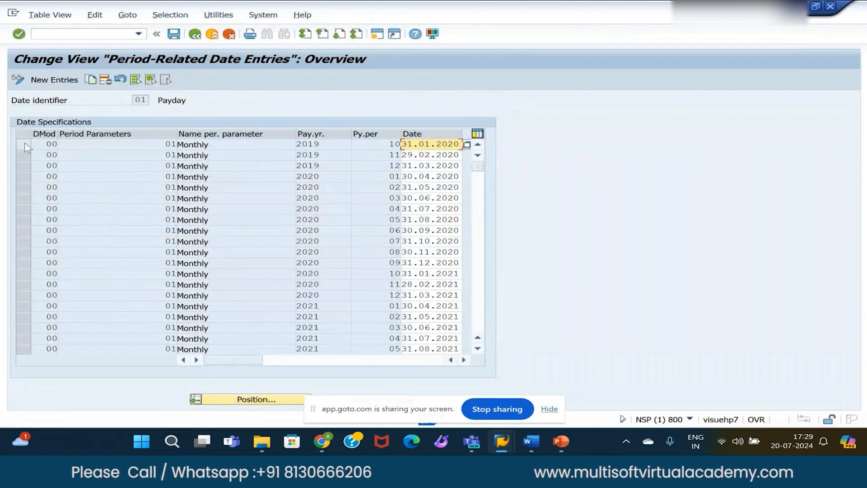
Hide the Name per. parameter column and select the first payday date rows.
left_click(24, 144)
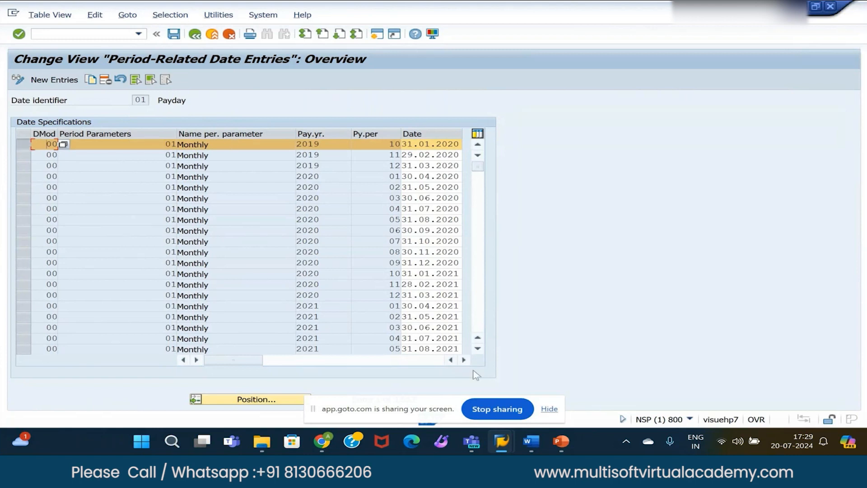
left_click(464, 360)
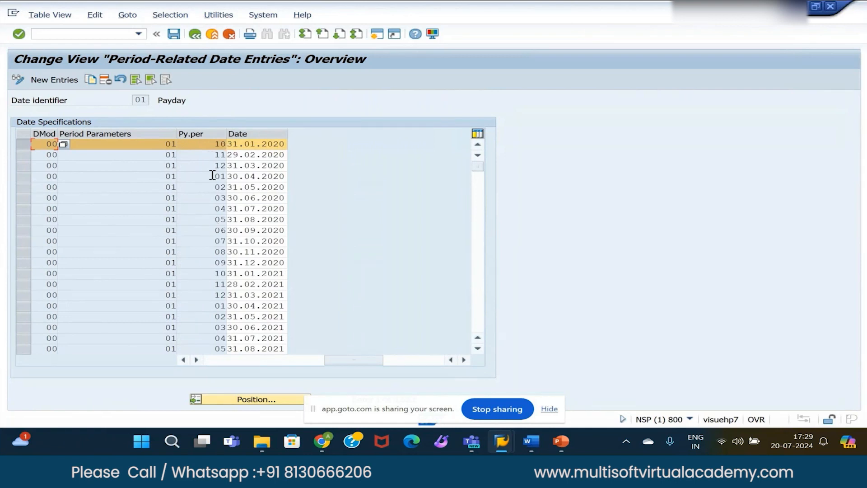
mouse_move(266, 151)
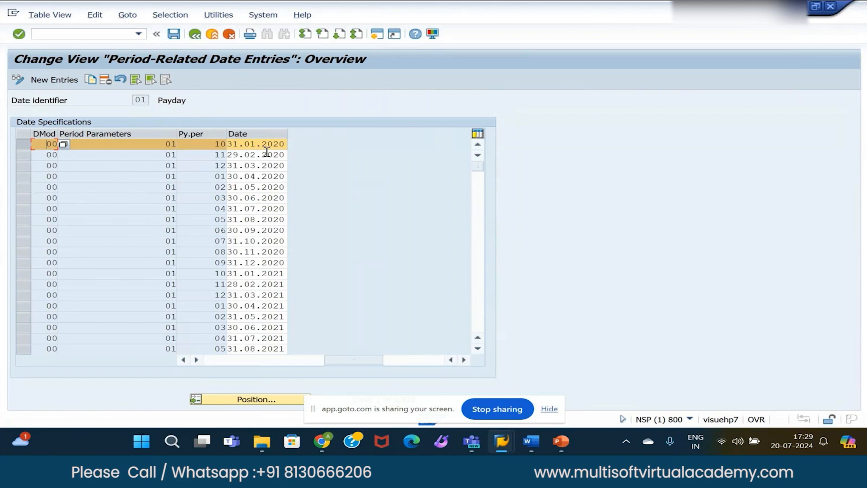
mouse_move(265, 191)
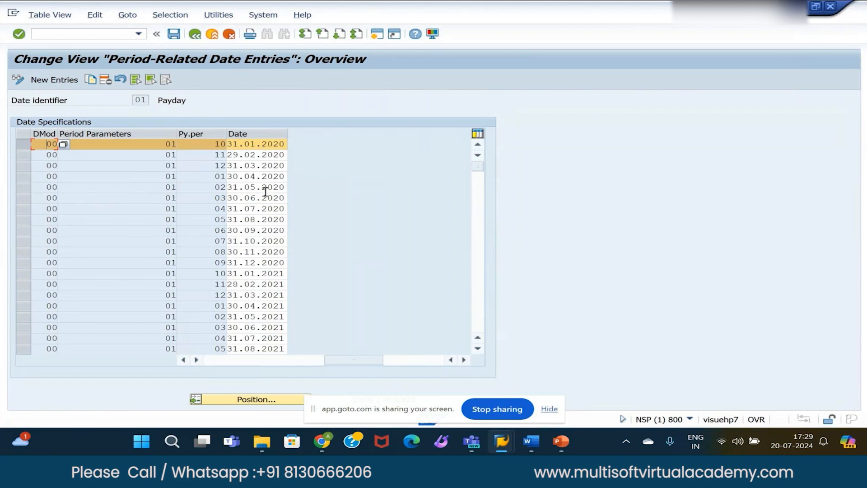
mouse_move(267, 189)
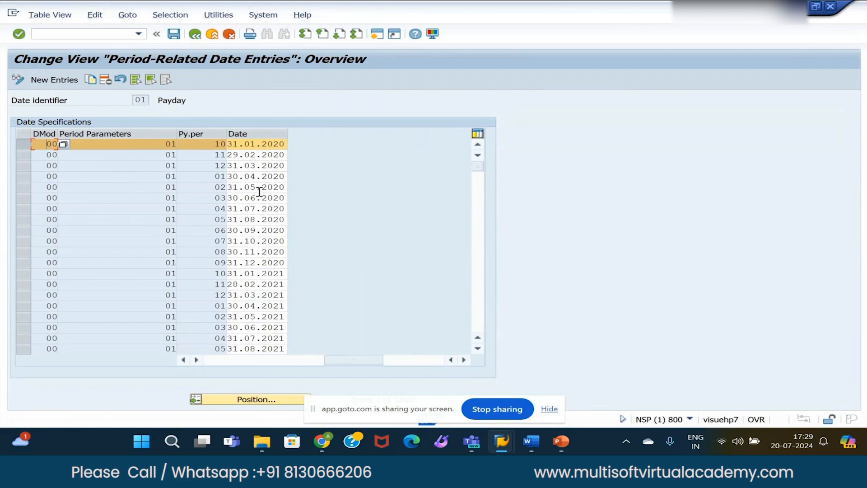
mouse_move(241, 306)
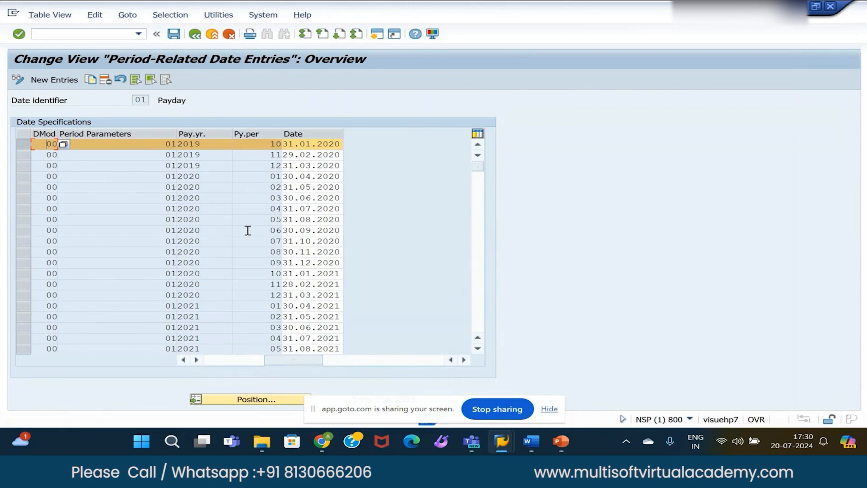
mouse_move(245, 203)
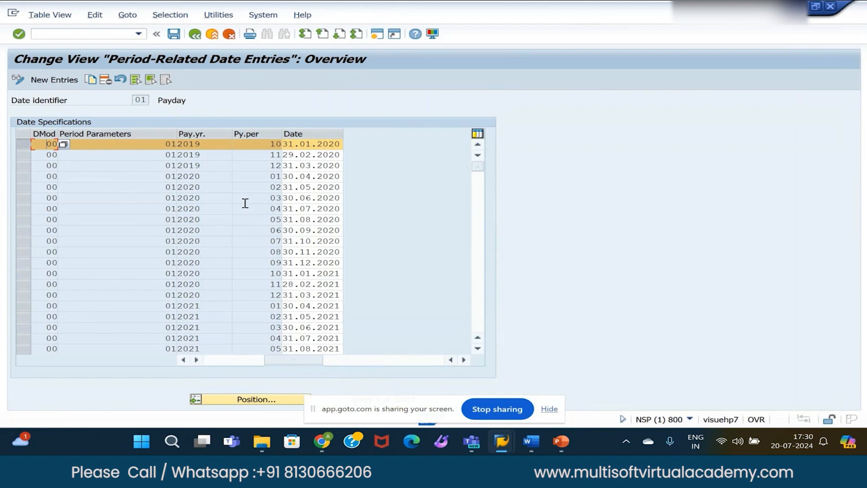
mouse_move(240, 178)
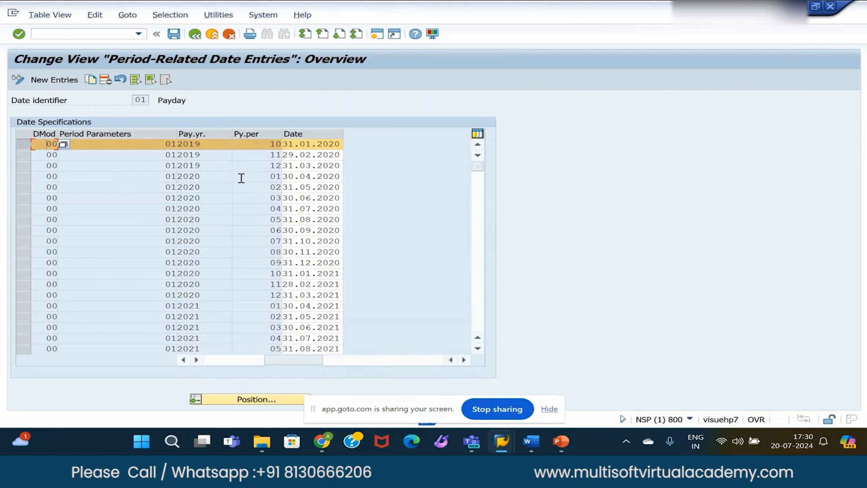
left_click(25, 155)
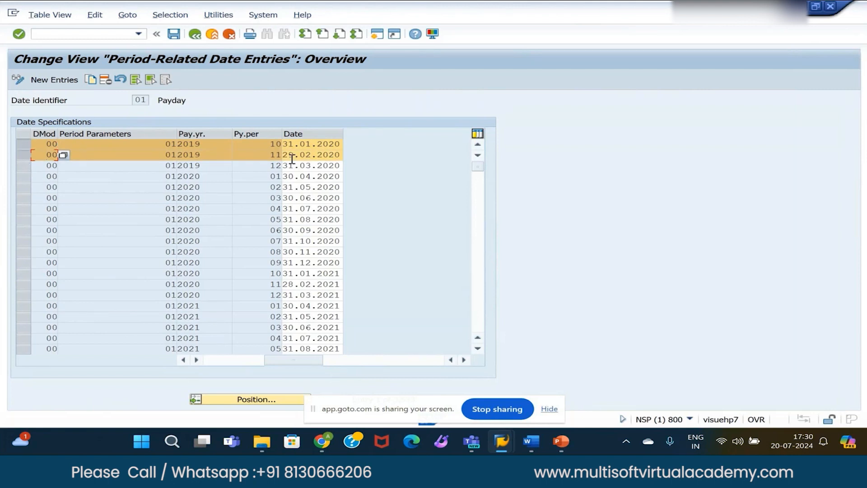
mouse_move(253, 218)
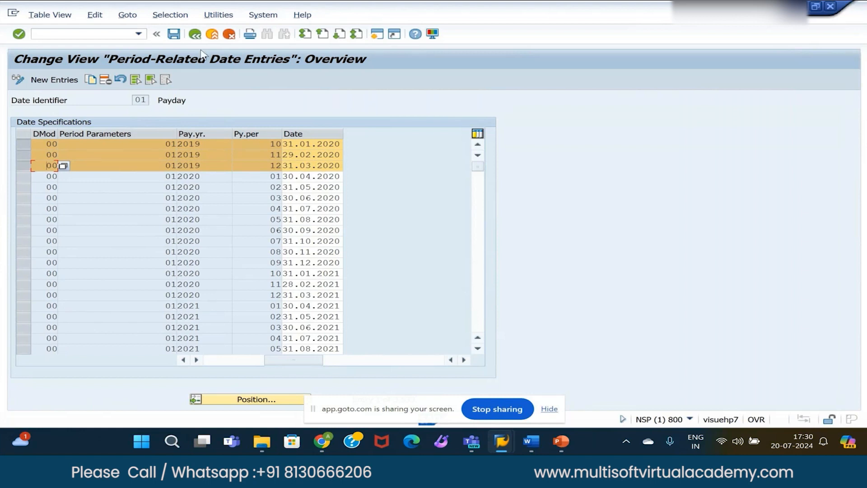
mouse_move(198, 271)
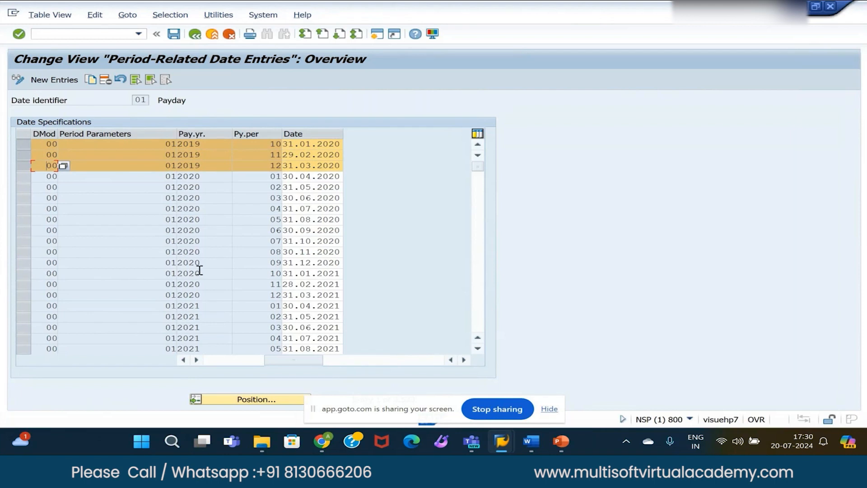
mouse_move(189, 232)
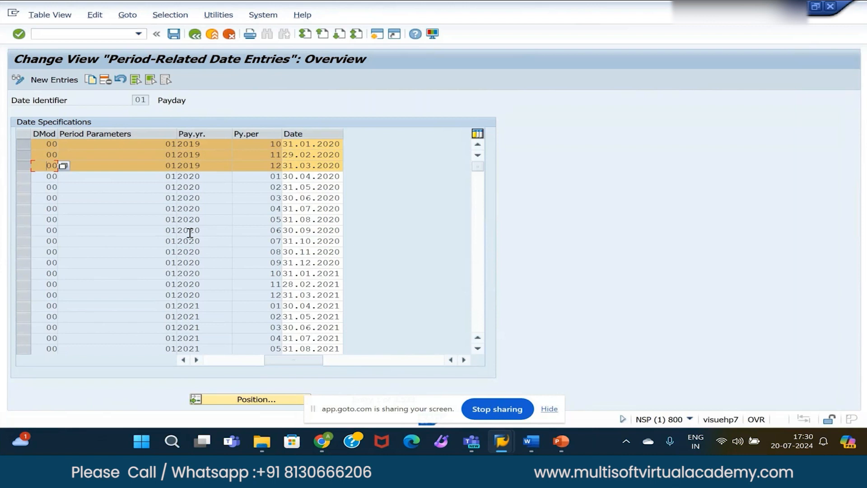
mouse_move(186, 209)
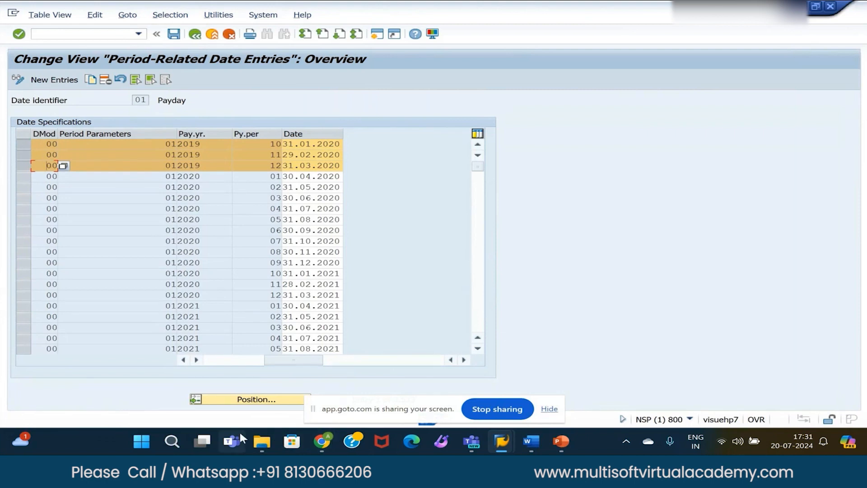
Start Excel with a blank workbook, then return to the SAP payday table.
left_click(561, 442)
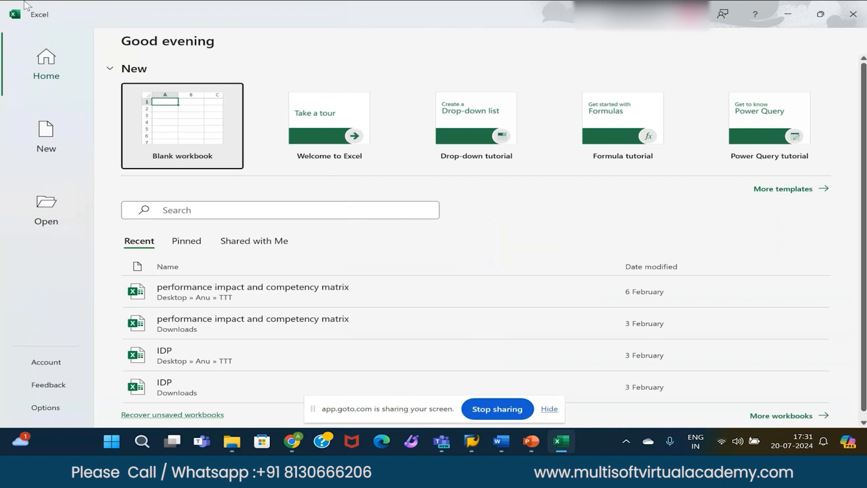
mouse_move(159, 7)
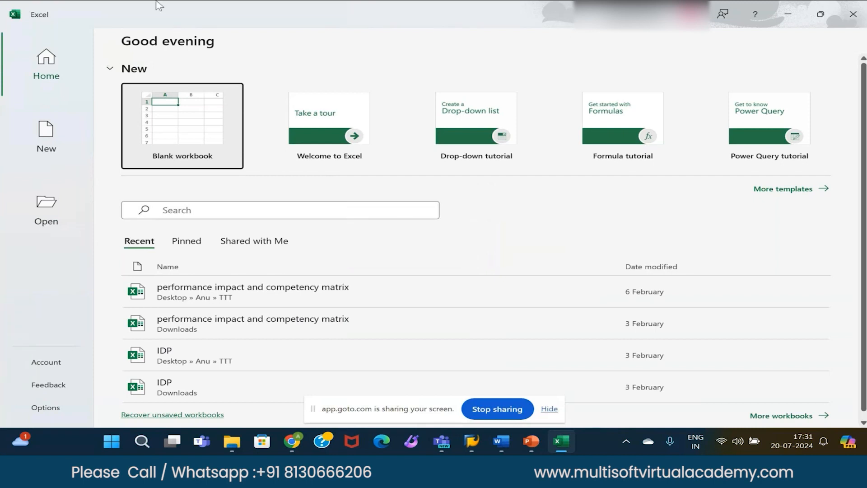
left_click(182, 126)
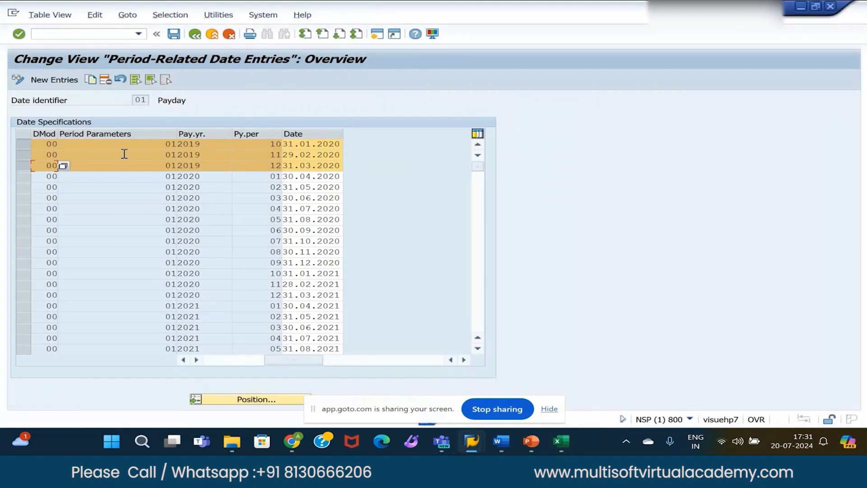
Paste the payday rows into Book1, dismiss Document Recovery and return to SAP.
left_click(560, 442)
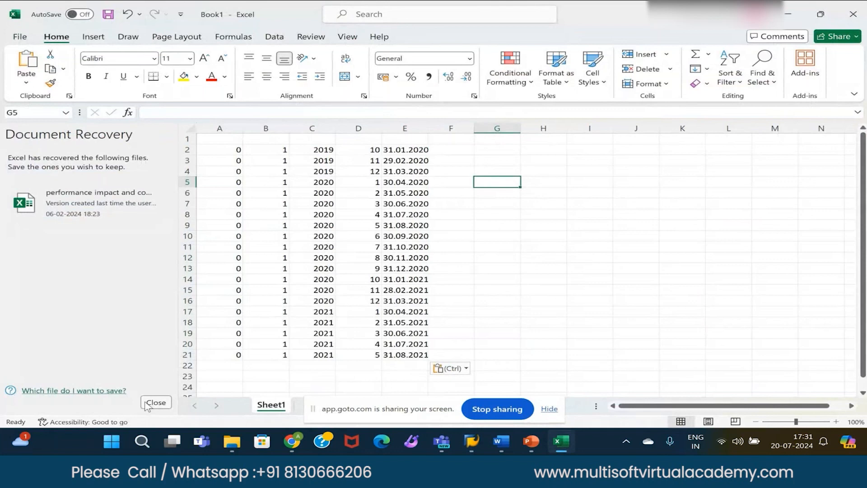
left_click(156, 402)
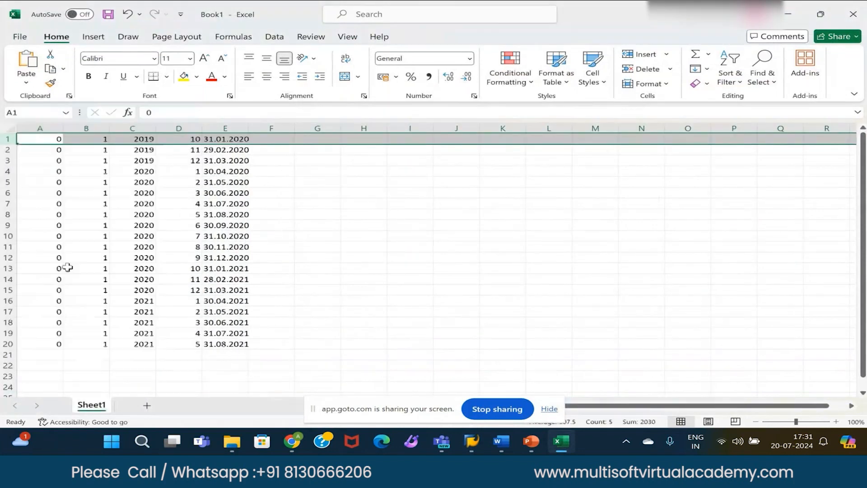
left_click(317, 203)
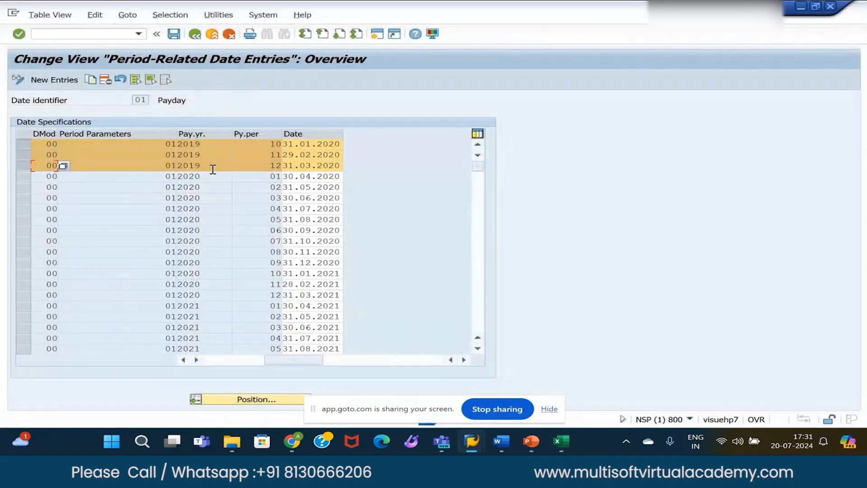
mouse_move(53, 80)
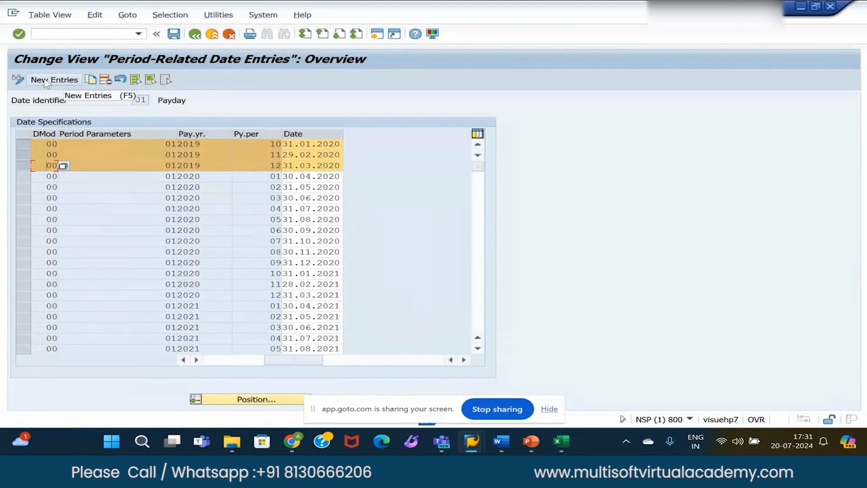
Create new entries from the copied payday rows, hit the duplicate-key error and cancel maintenance.
left_click(53, 80)
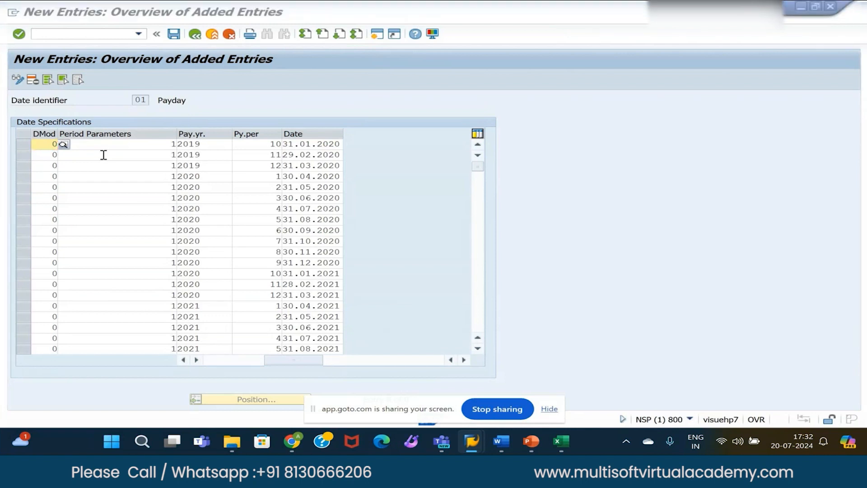
left_click(561, 442)
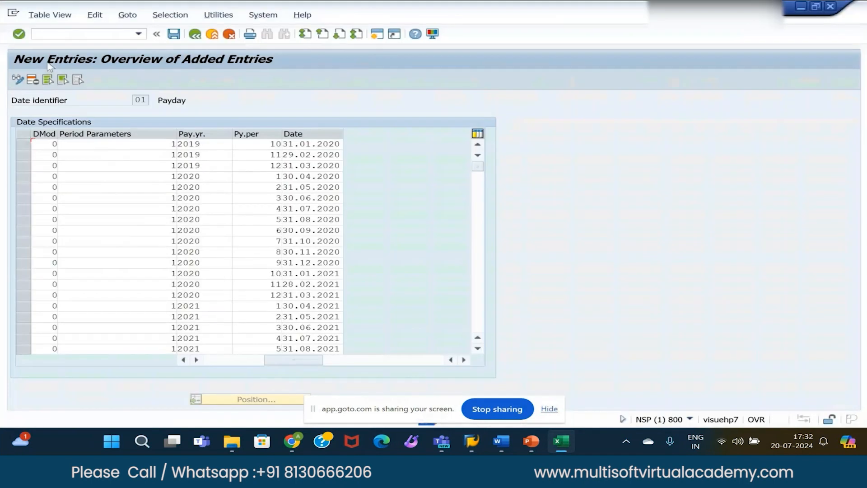
left_click(44, 144)
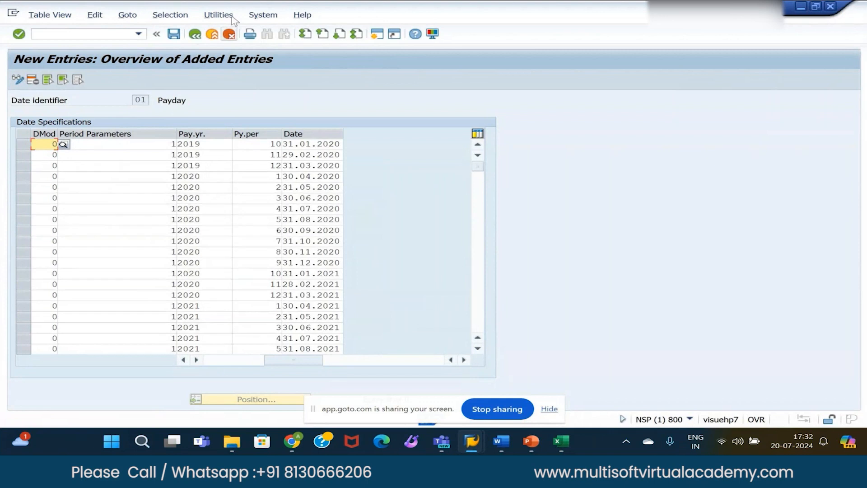
left_click(173, 33)
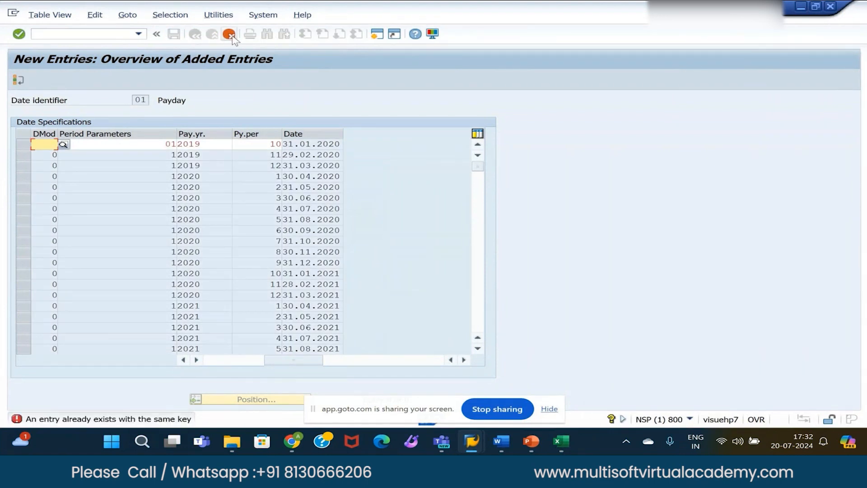
left_click(228, 34)
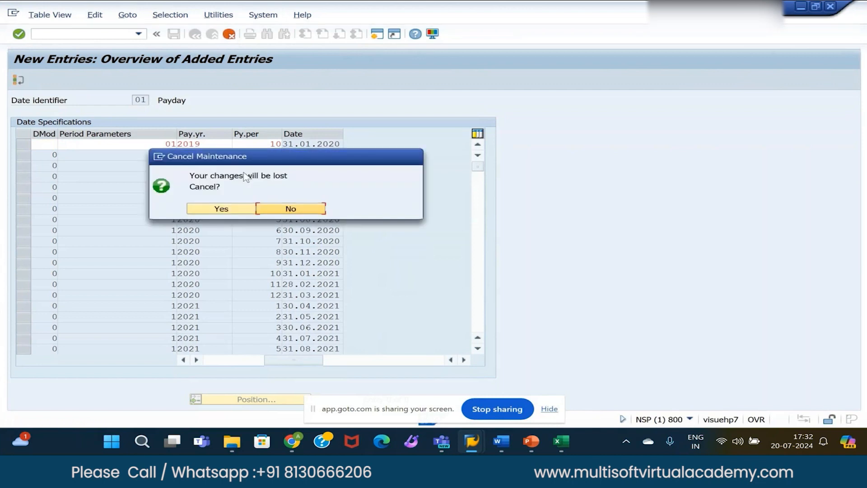
mouse_move(252, 197)
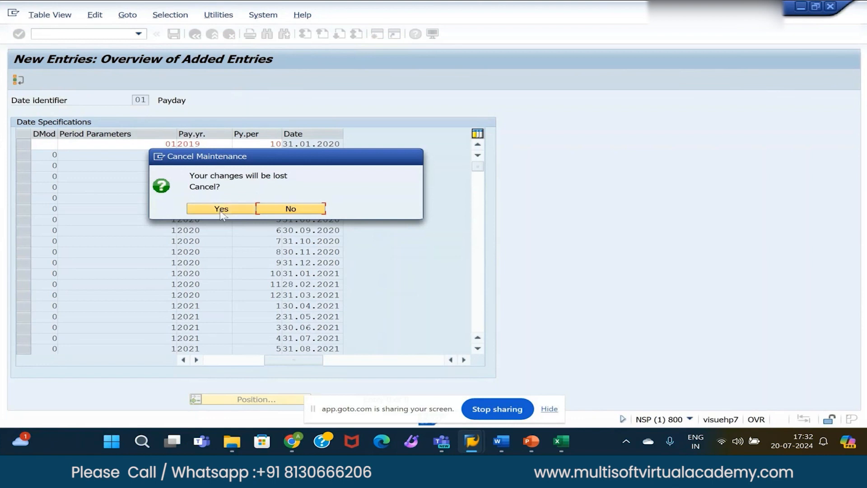
left_click(220, 208)
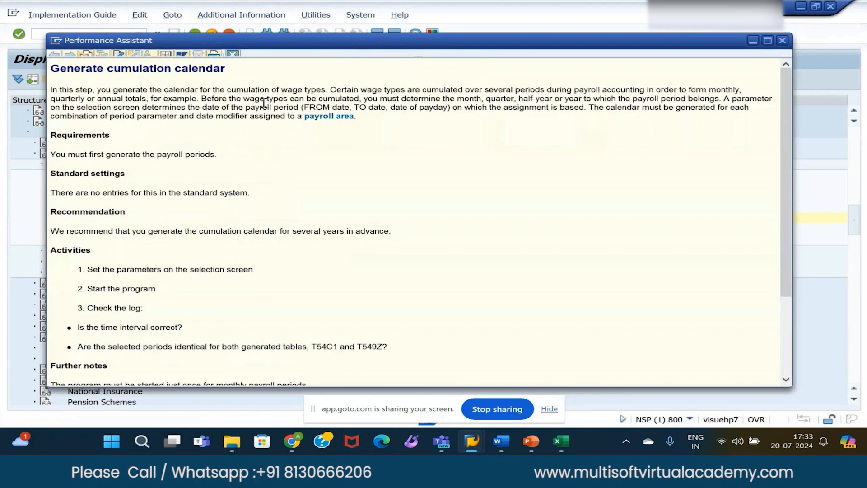
mouse_move(277, 154)
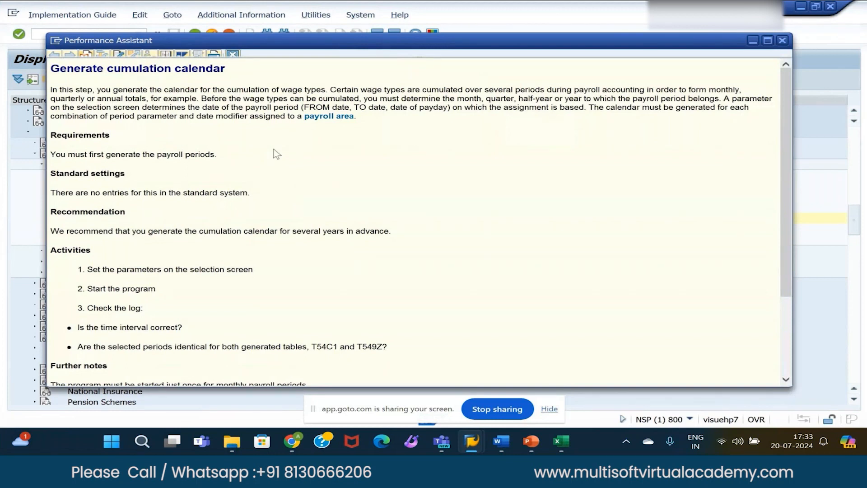
mouse_move(284, 174)
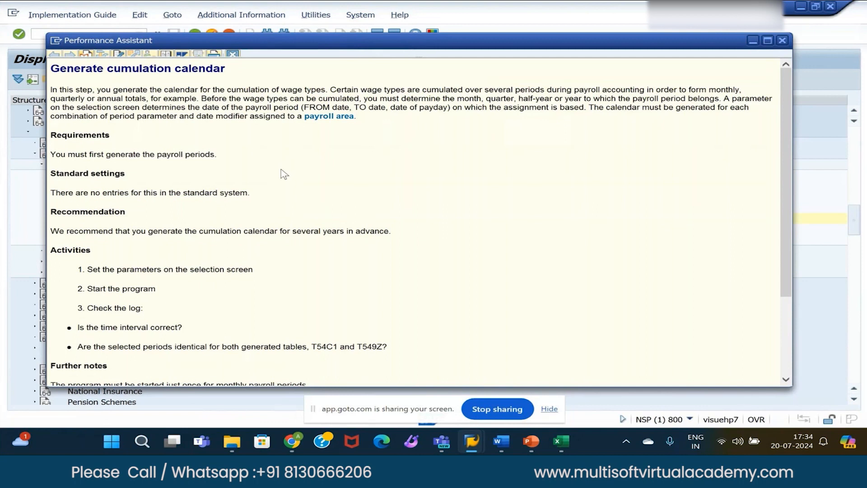
mouse_move(283, 144)
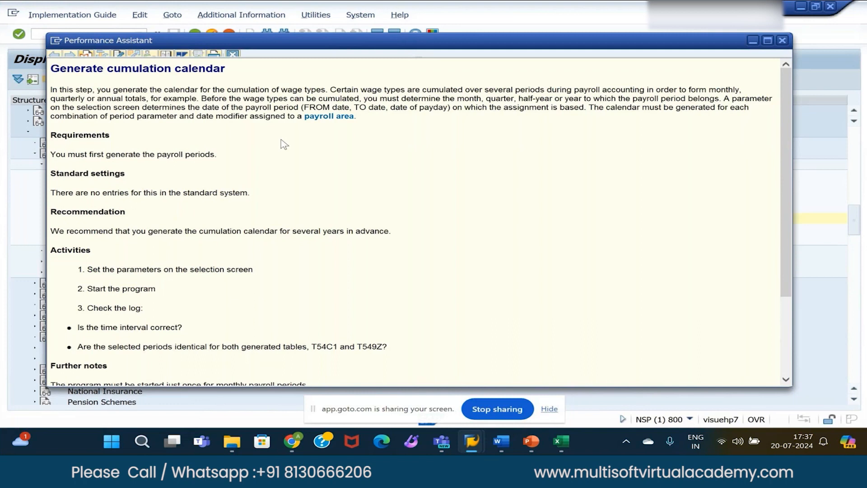
Finish reading the cumulation calendar documentation and close the Performance Assistant.
scroll("down", 3)
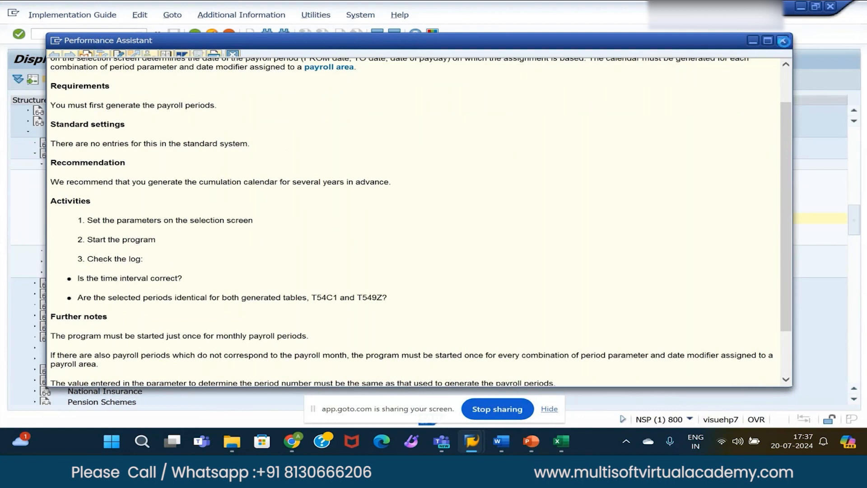
left_click(783, 40)
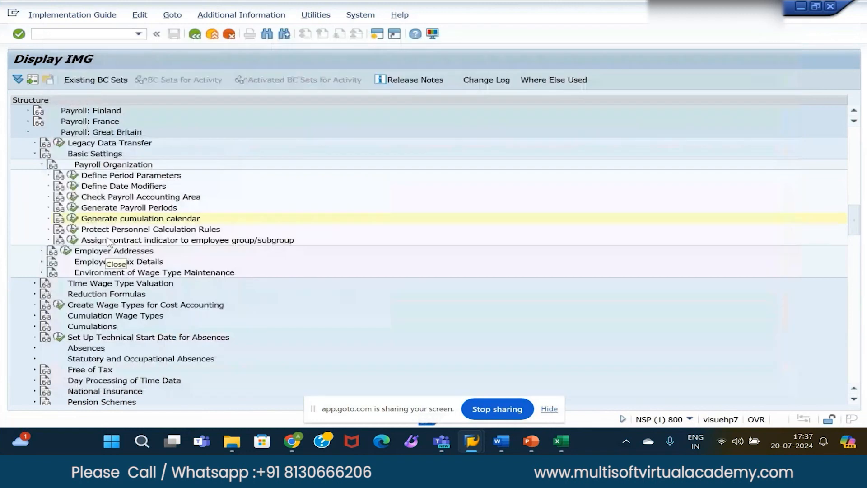
Run Generate cumulation calendar, review its parameters (period parameter 1, fiscal start 0401) and tick Carry out table change.
double_click(139, 218)
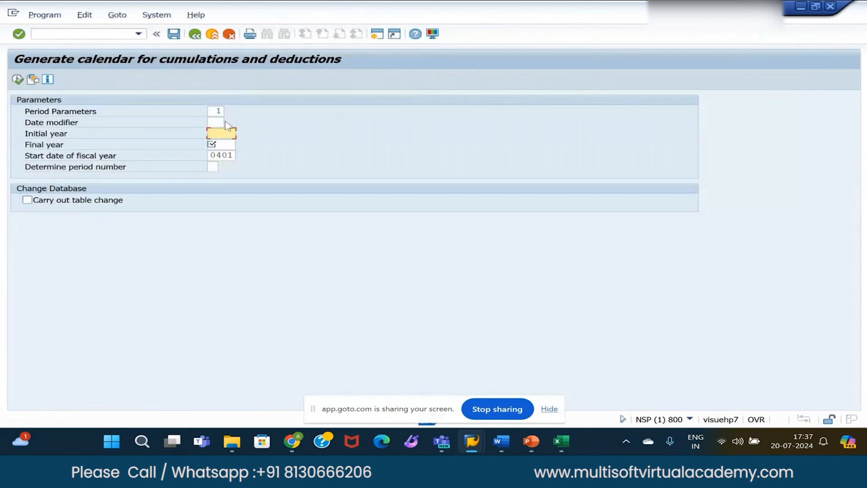
left_click(216, 122)
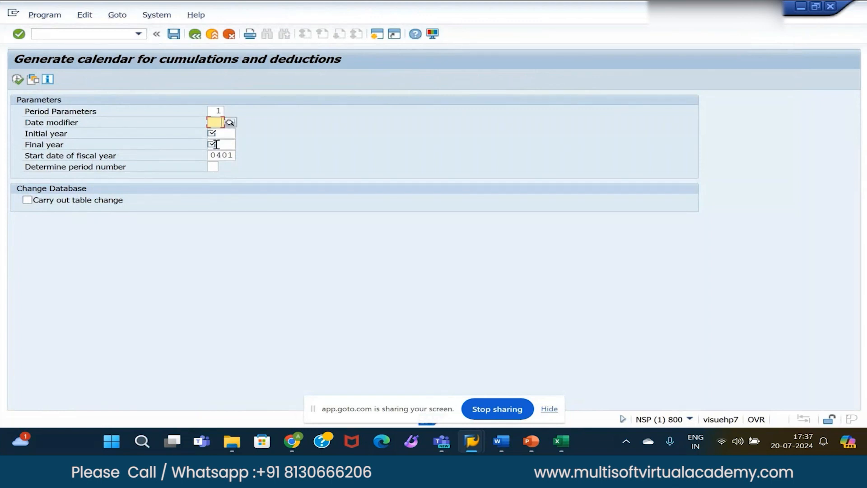
left_click(219, 144)
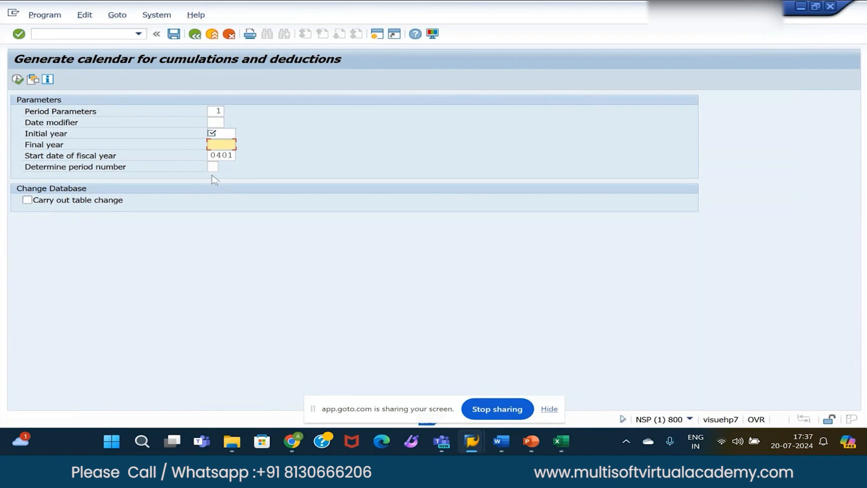
mouse_move(179, 185)
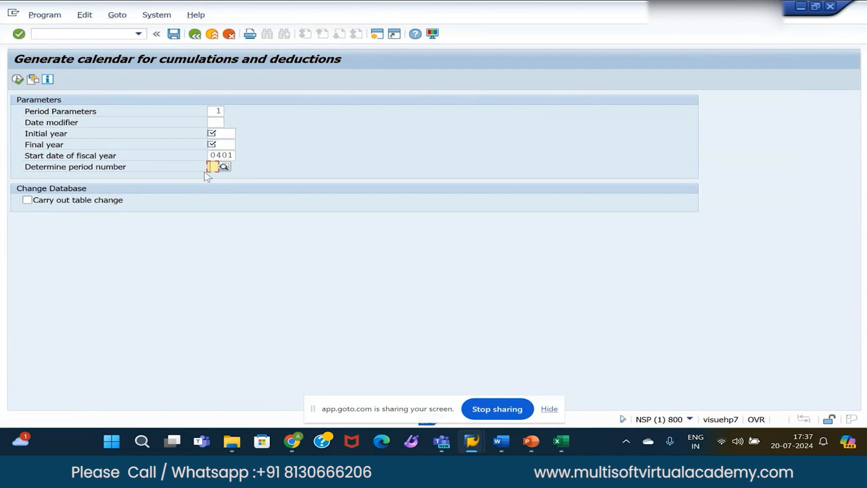
left_click(214, 167)
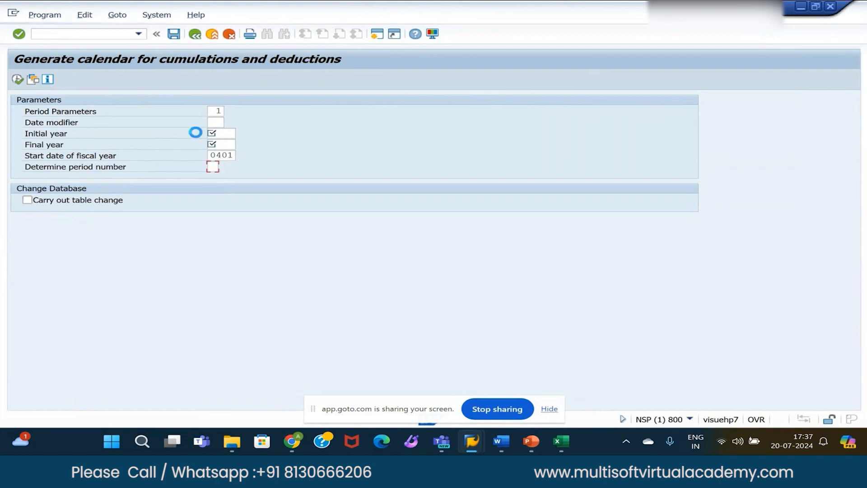
left_click(213, 166)
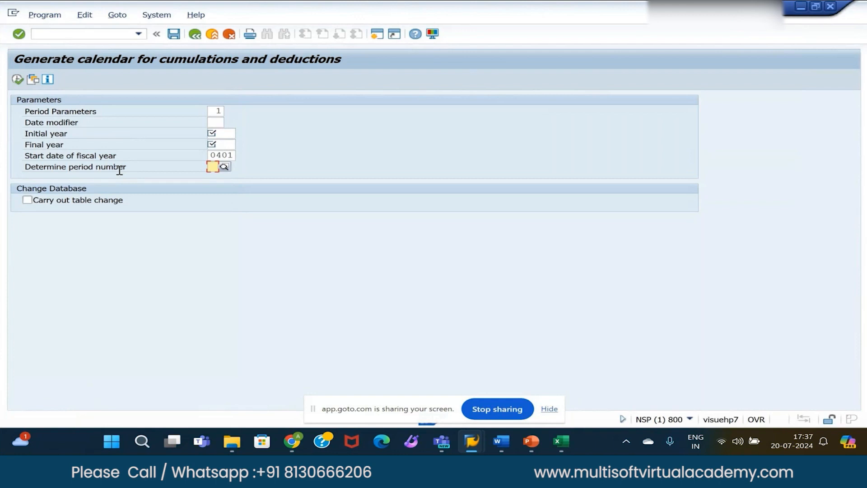
left_click(213, 166)
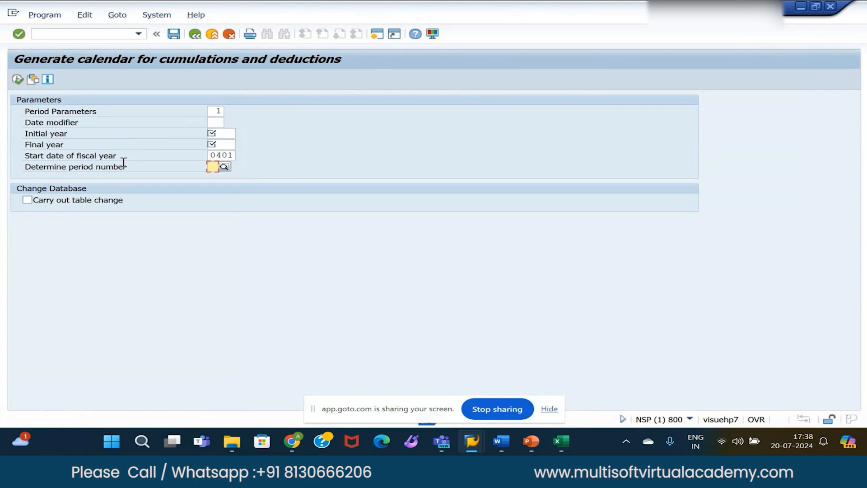
left_click(26, 199)
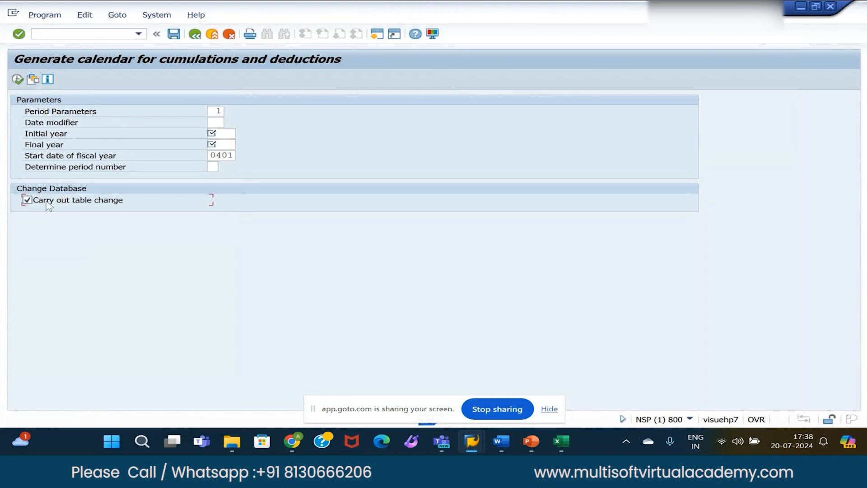
mouse_move(51, 215)
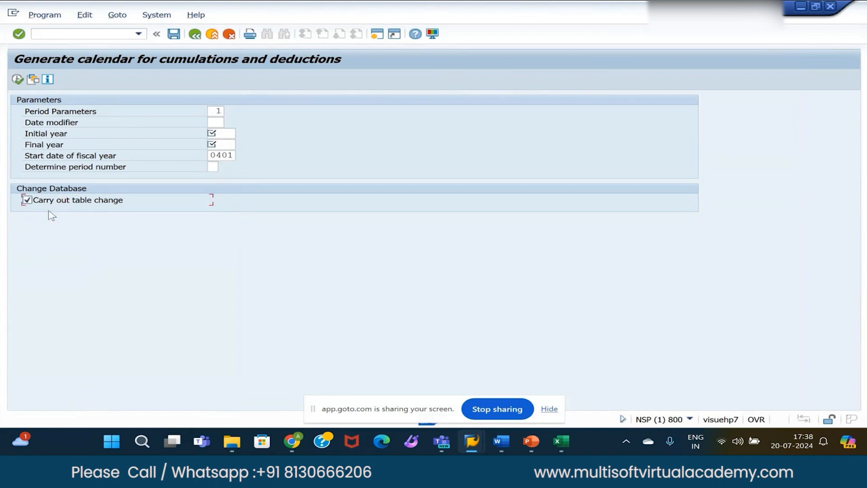